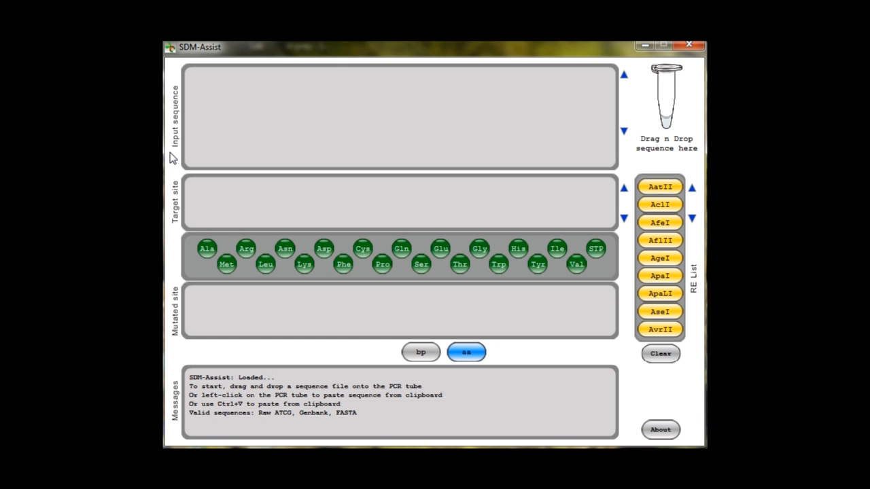
mouse_move(177, 155)
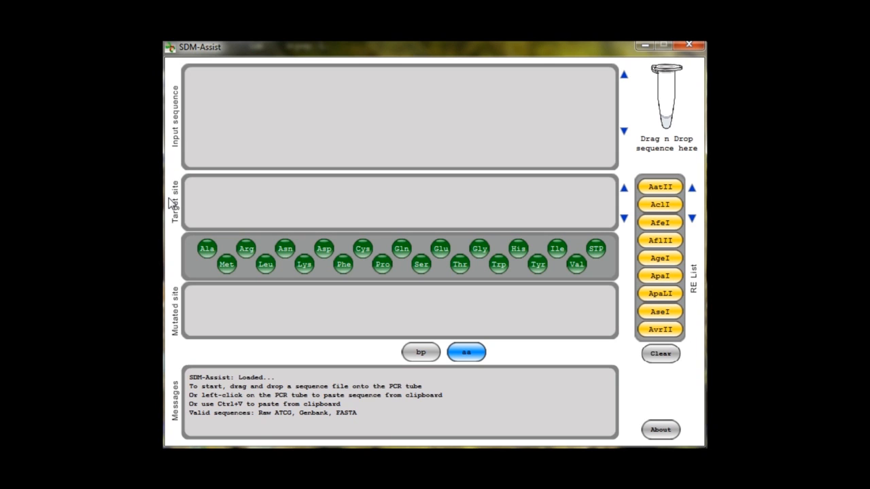
mouse_move(177, 231)
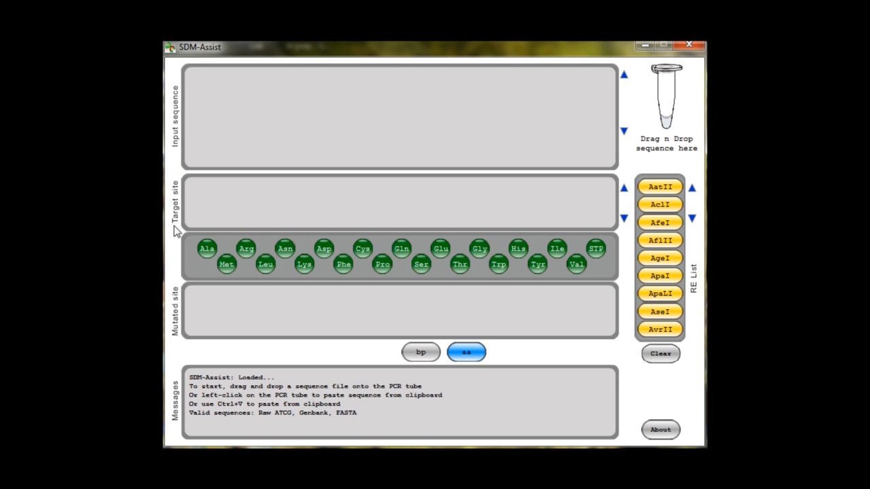
mouse_move(182, 263)
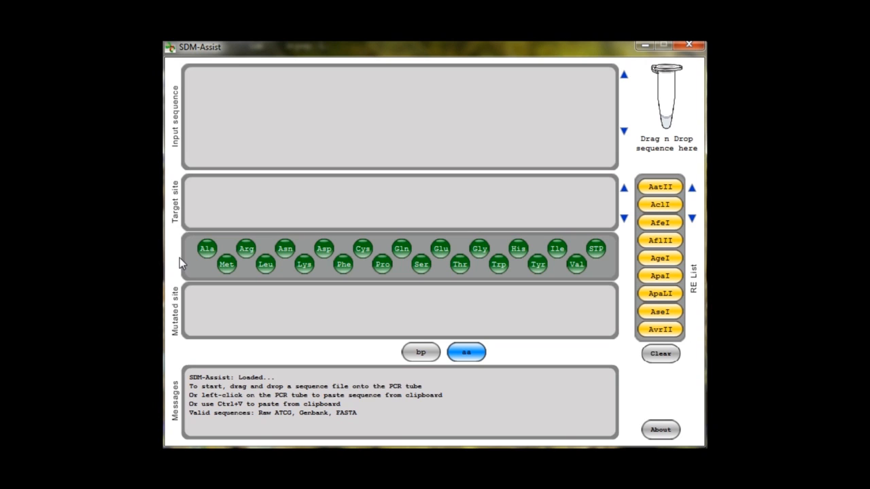
mouse_move(213, 282)
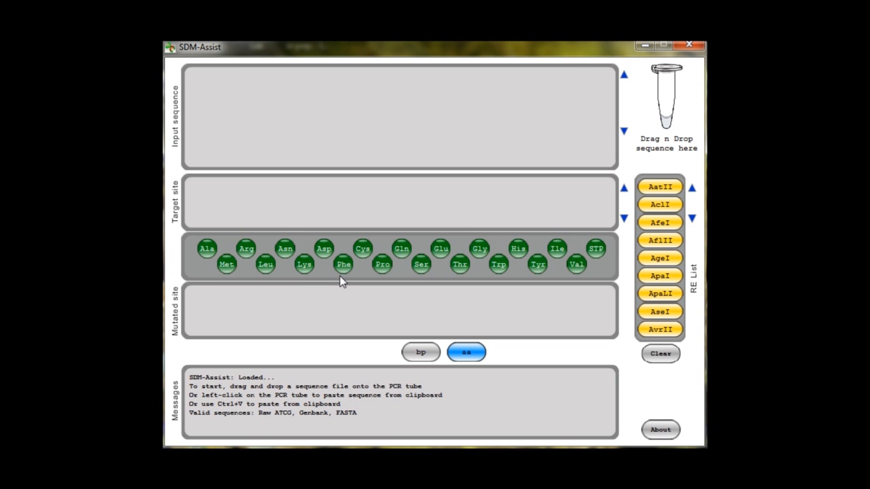
mouse_move(246, 285)
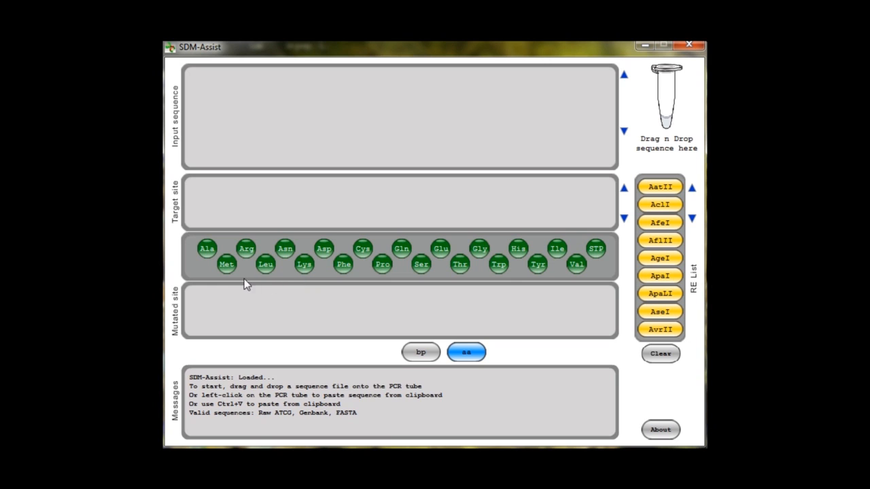
mouse_move(169, 308)
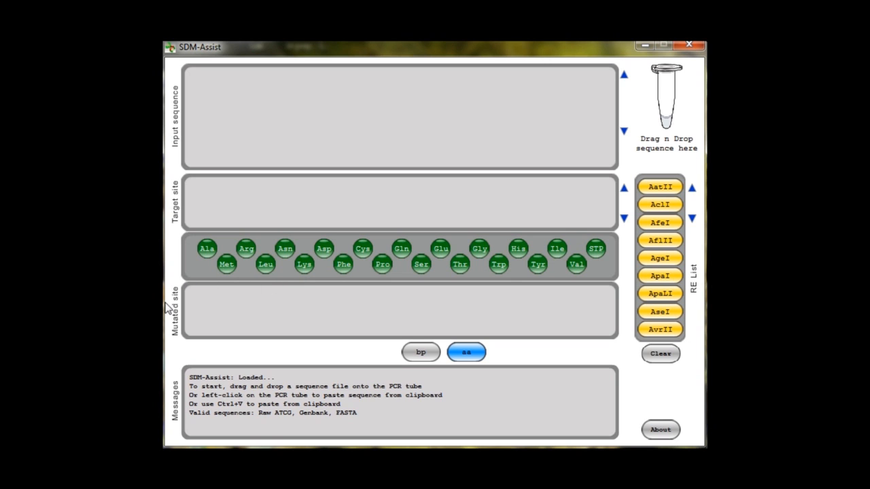
mouse_move(190, 402)
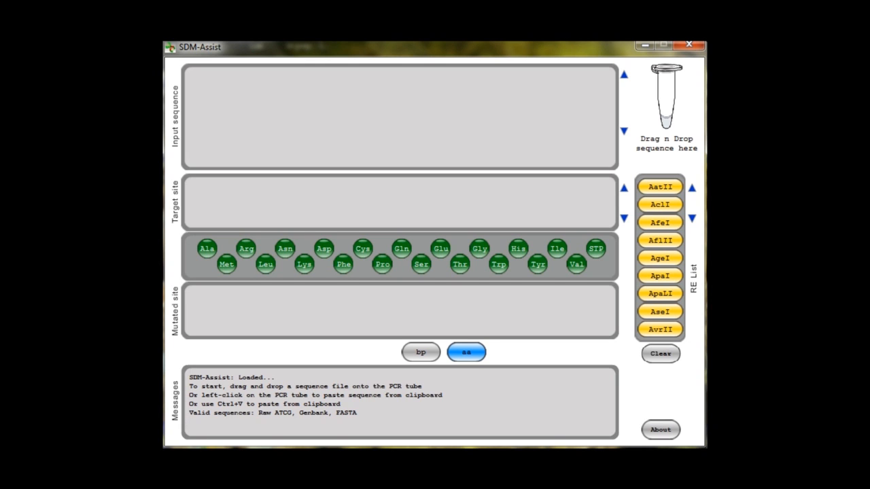
mouse_move(697, 294)
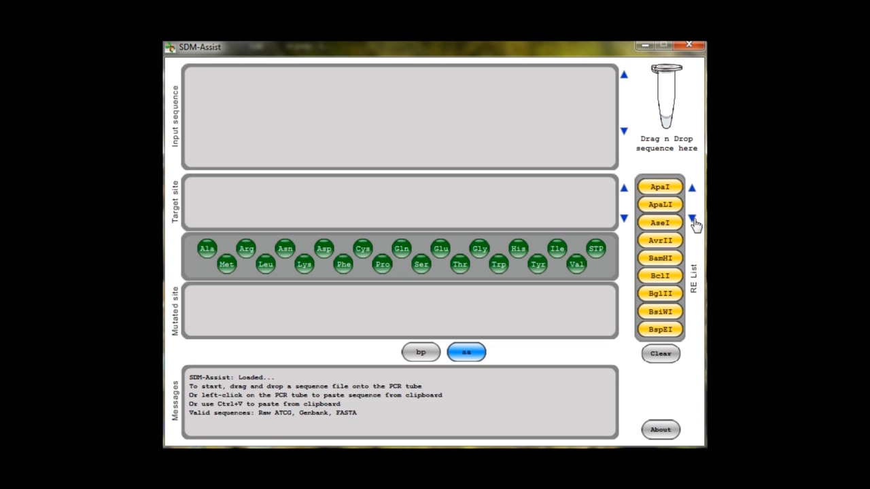
Deselect BsiWI, BssHII and BstZ17I in the RE List, leaving 52 enzymes
left_click(693, 222)
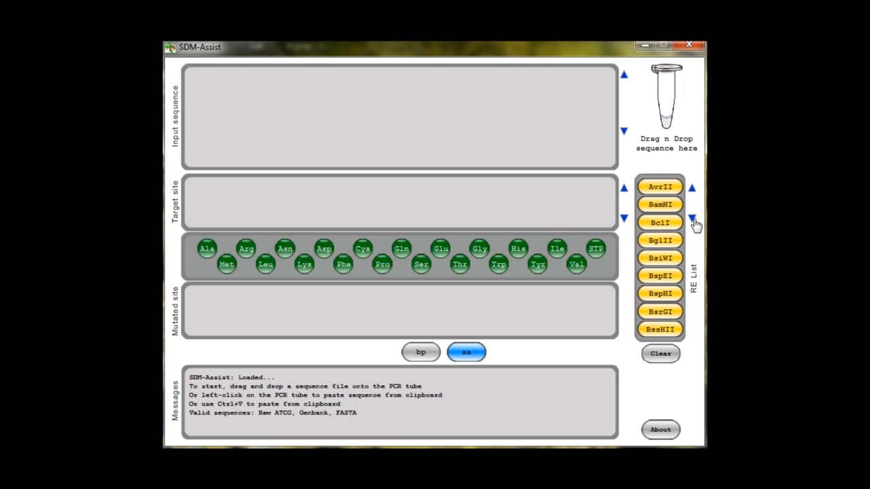
left_click(692, 223)
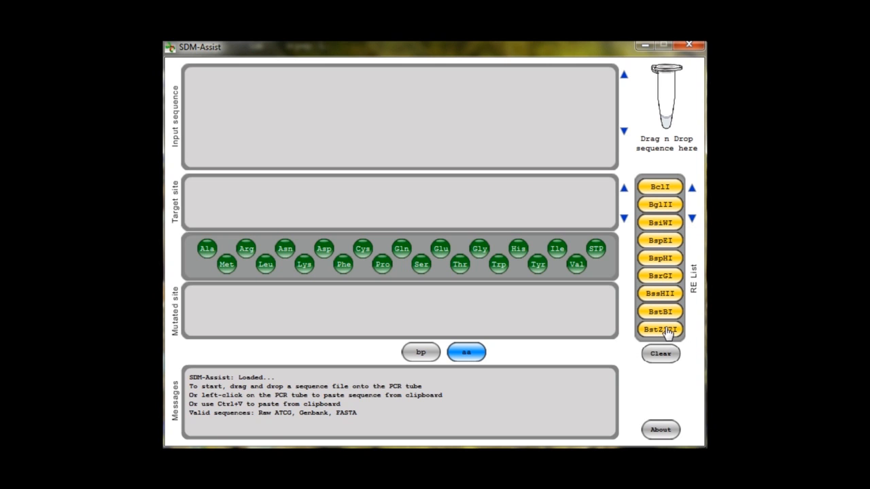
left_click(659, 329)
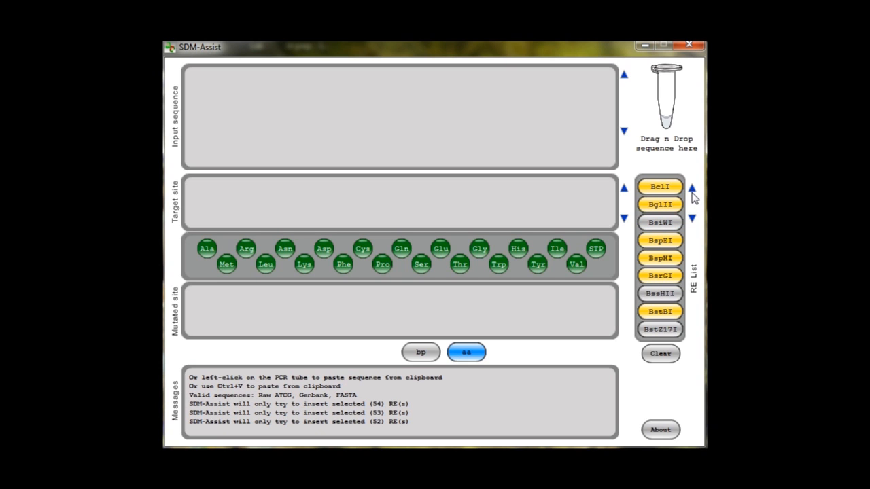
left_click(691, 187)
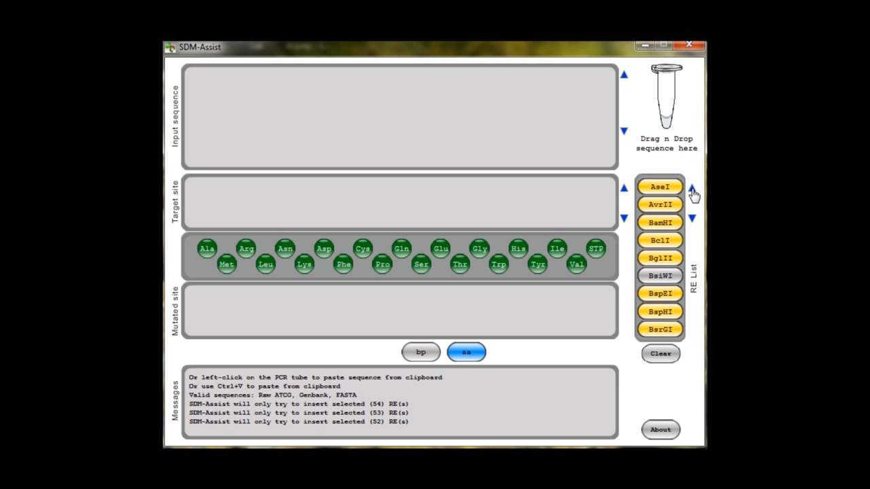
mouse_move(680, 144)
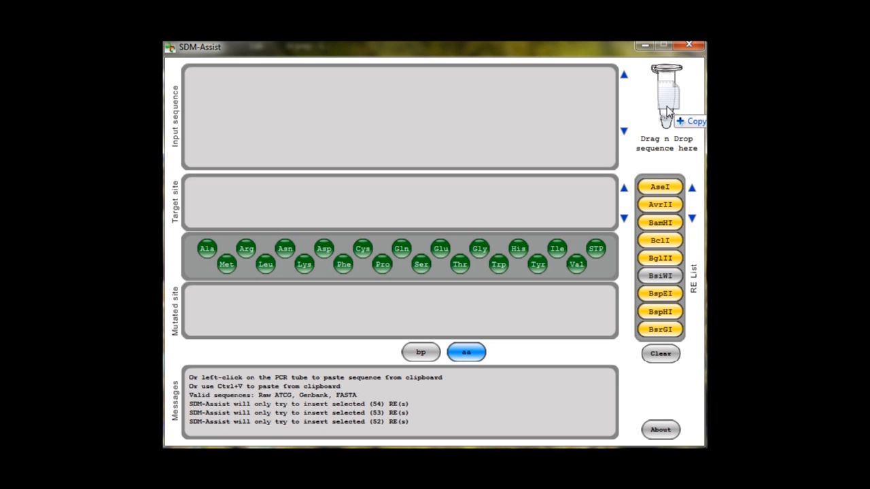
mouse_move(667, 110)
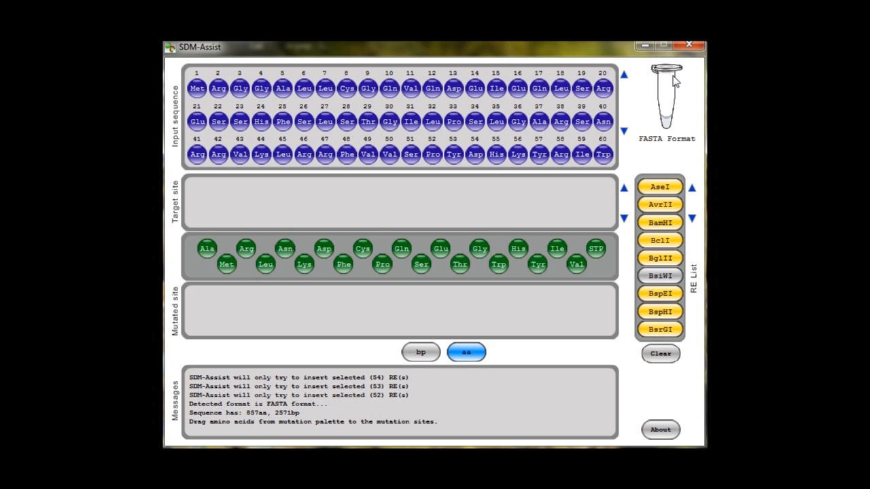
mouse_move(615, 109)
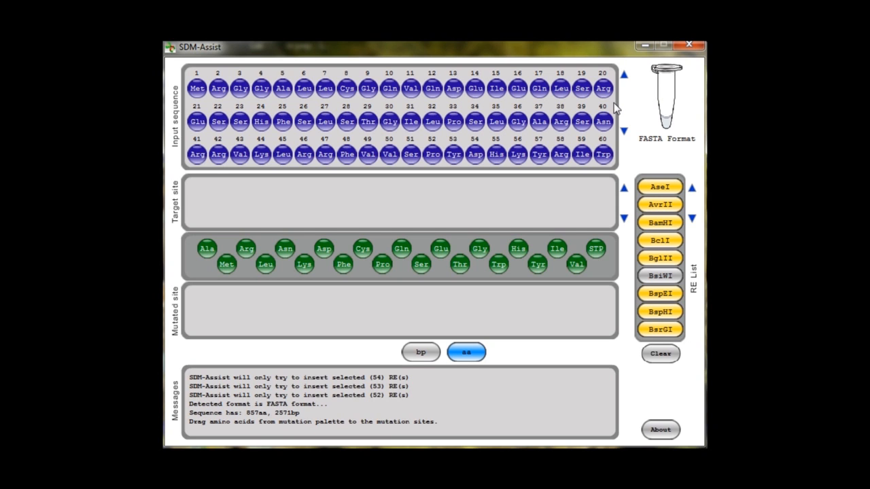
mouse_move(518, 107)
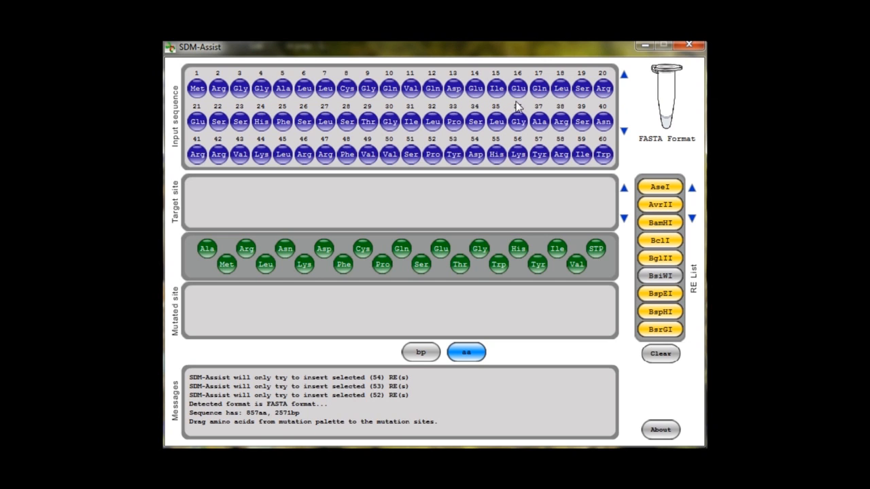
mouse_move(609, 103)
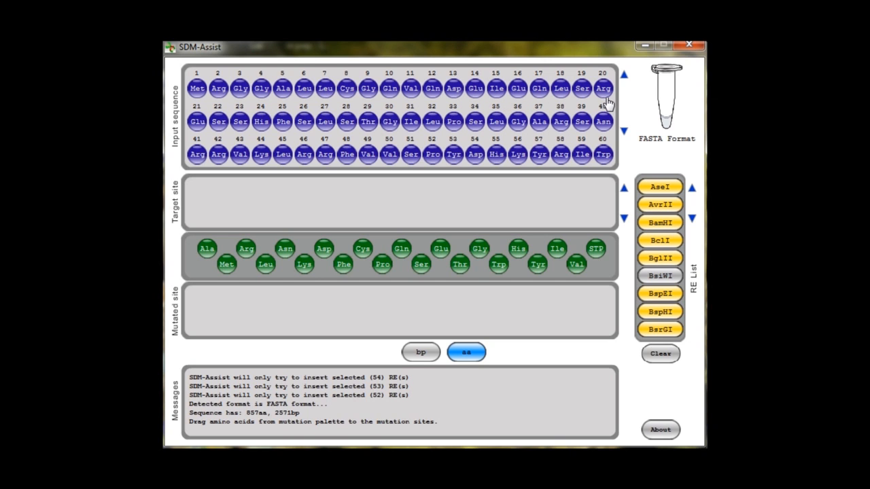
mouse_move(543, 80)
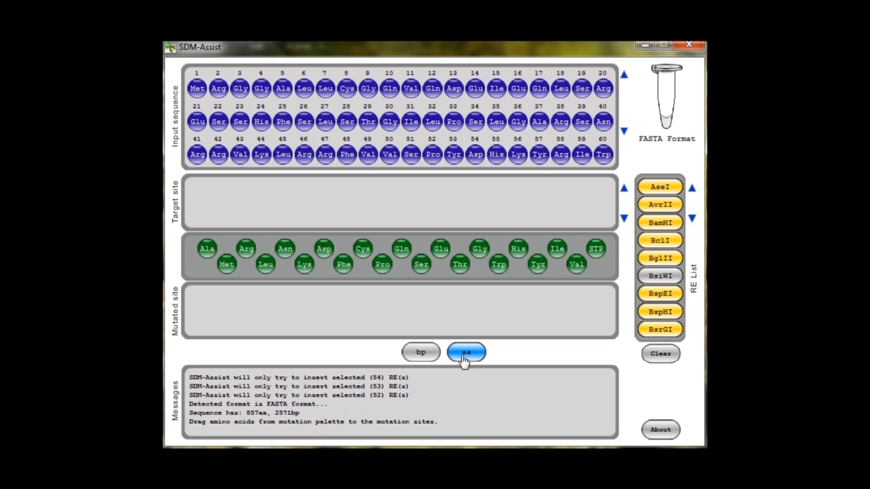
mouse_move(422, 352)
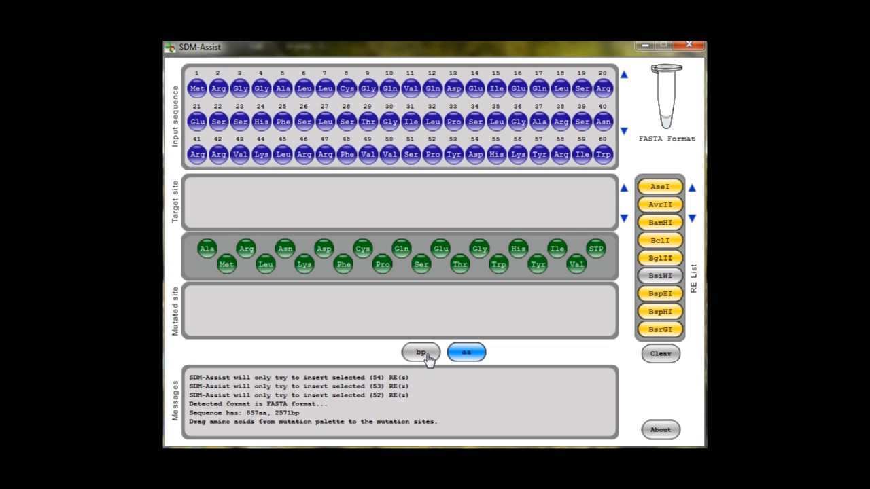
Show the sequence briefly as codons, back as amino acids, then scroll to residues 221–280
left_click(421, 352)
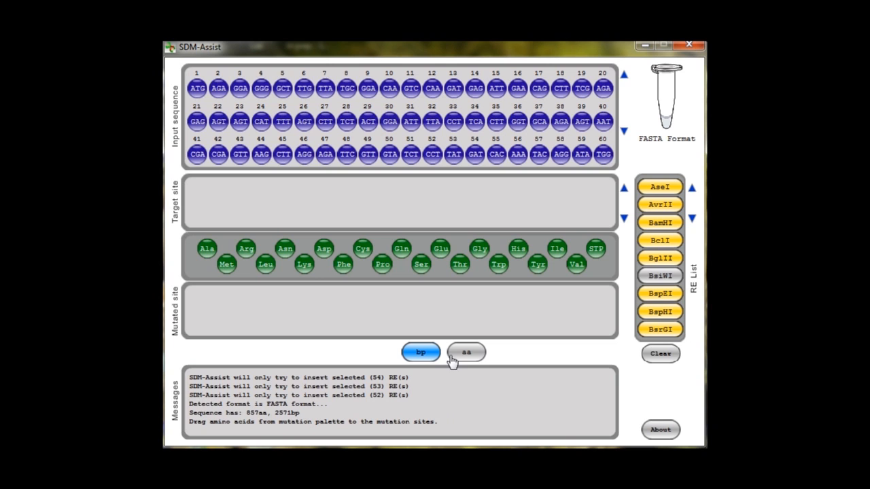
left_click(466, 351)
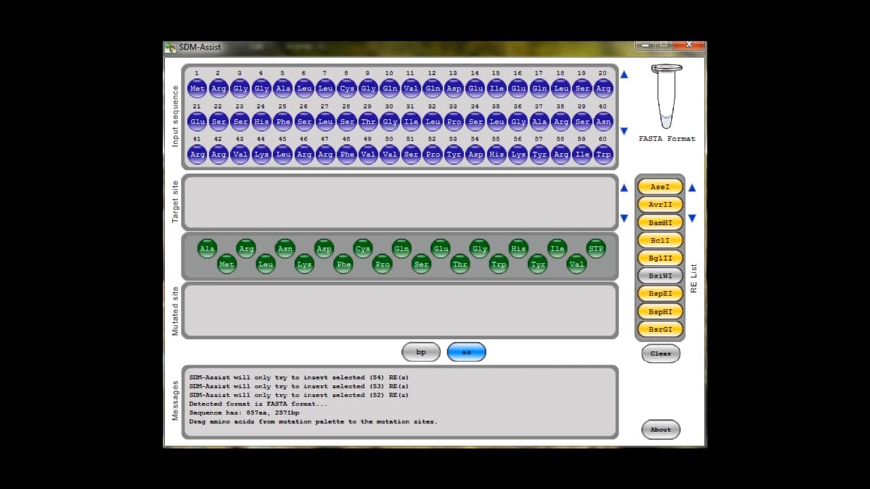
mouse_move(624, 134)
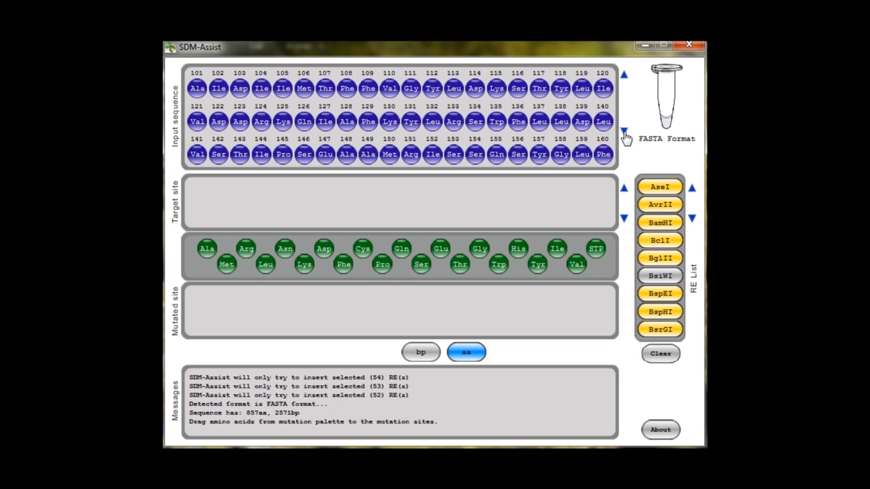
left_click(624, 134)
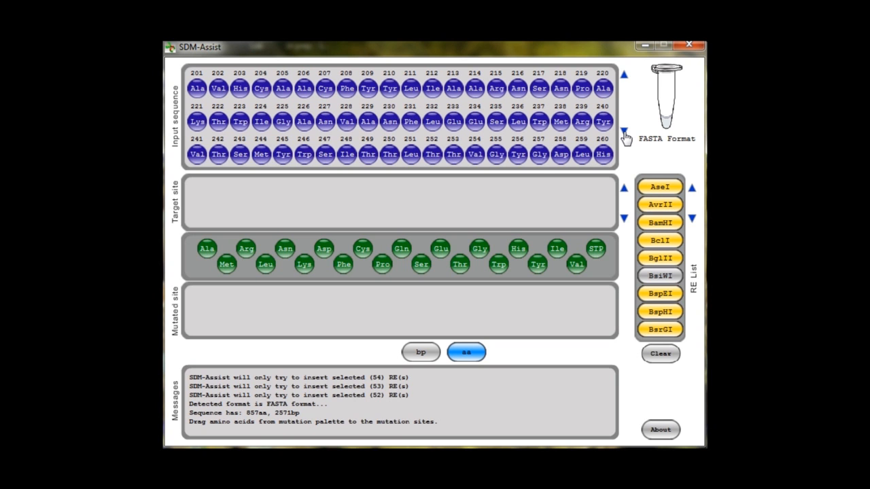
left_click(623, 134)
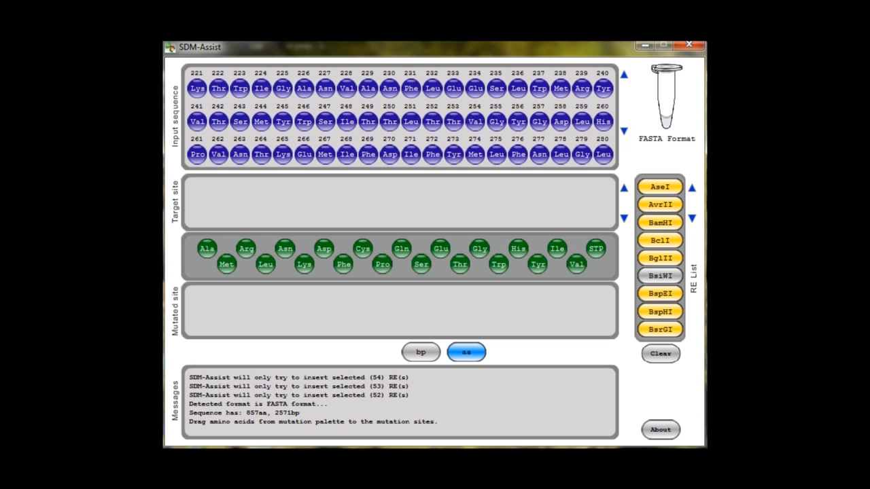
mouse_move(648, 169)
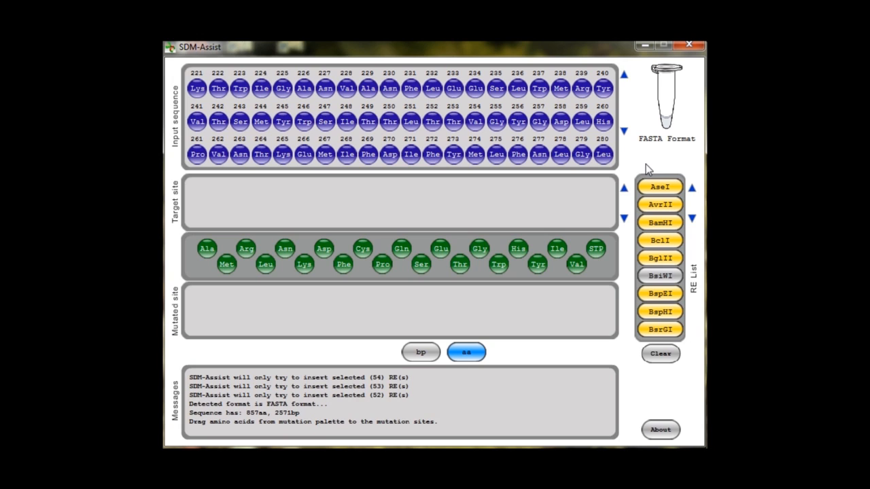
mouse_move(200, 260)
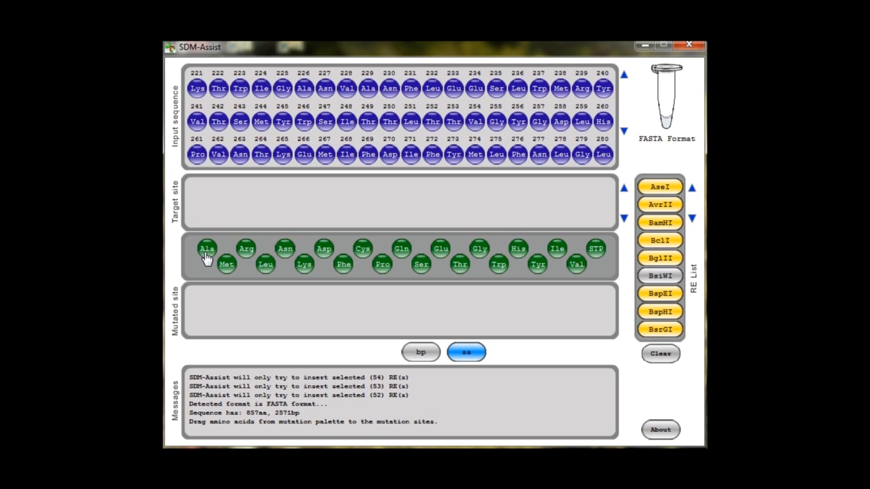
mouse_move(207, 263)
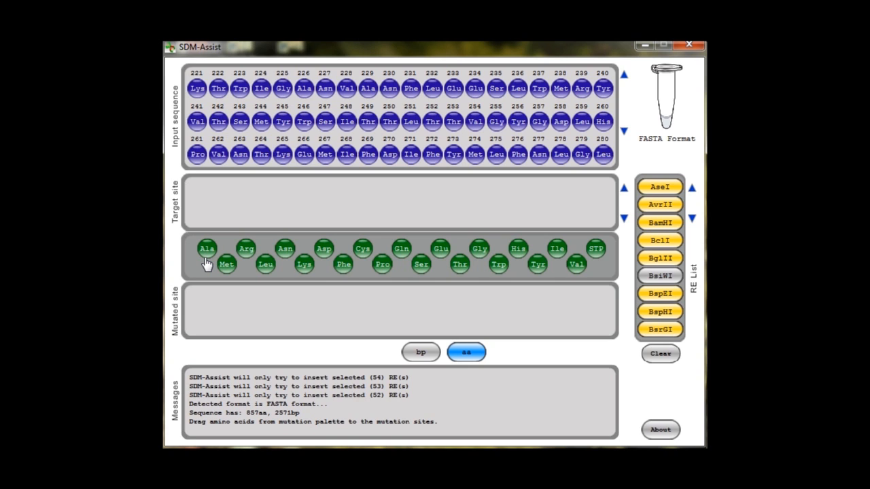
Drag the Ala bead onto Gly 255 in target site 252–258's Mutated site row
left_click_drag(208, 249, 330, 207)
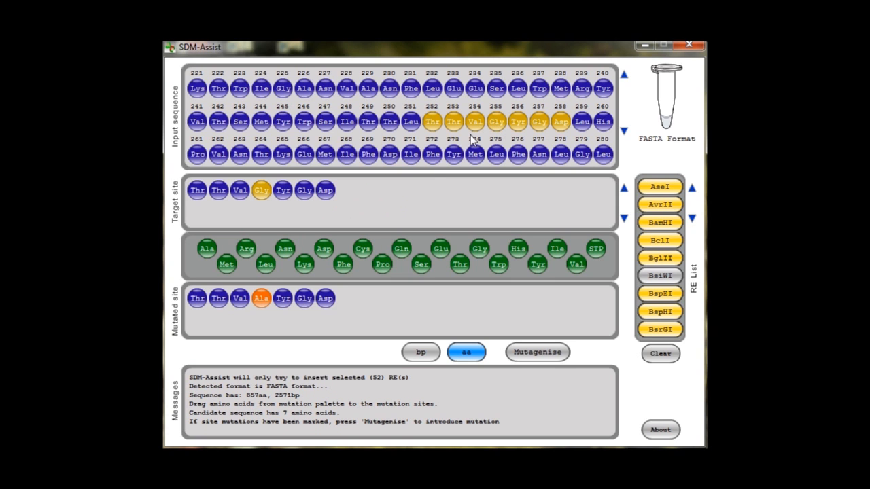
mouse_move(534, 158)
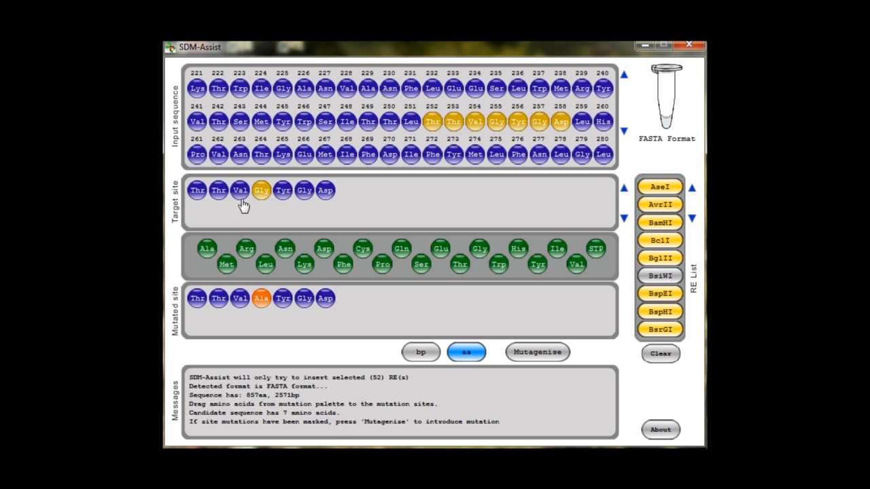
mouse_move(189, 313)
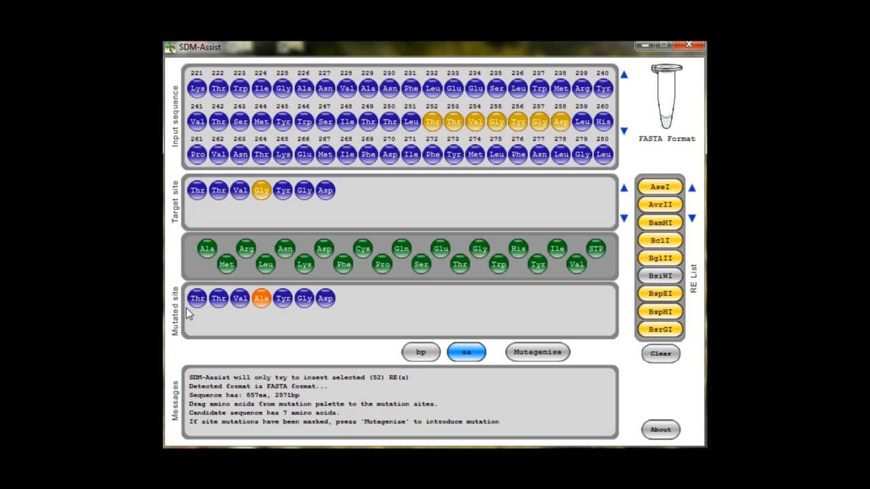
mouse_move(284, 315)
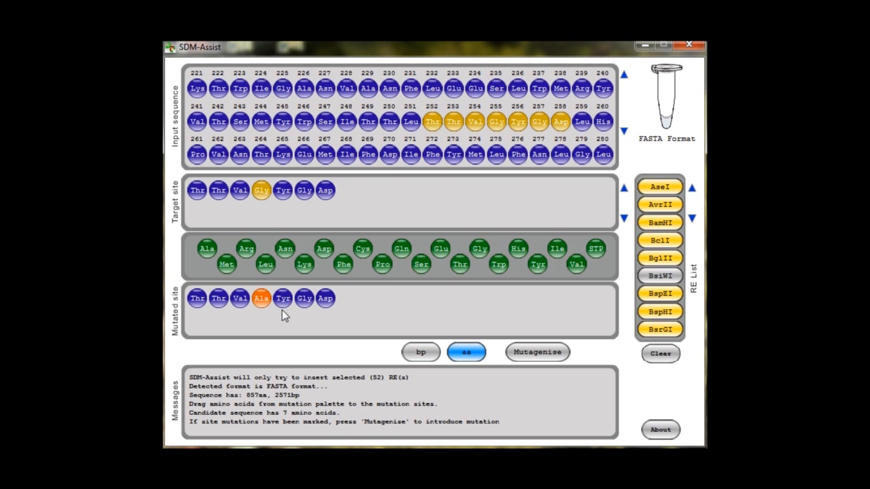
mouse_move(267, 318)
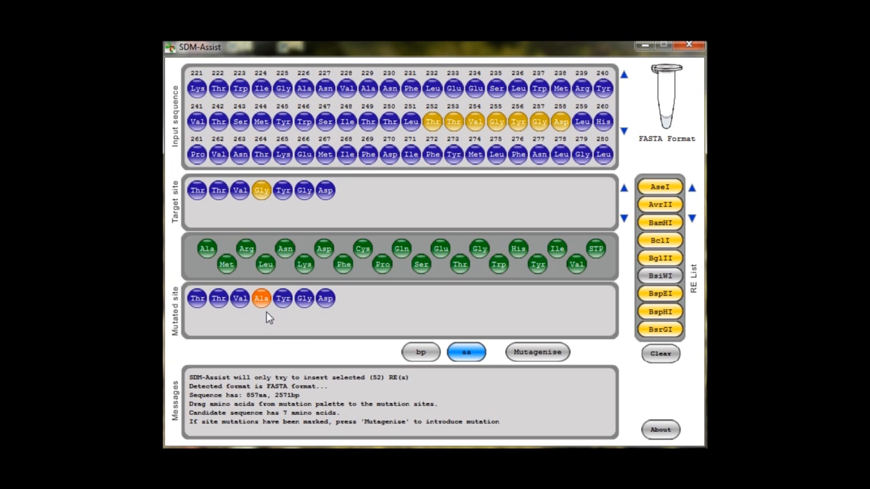
mouse_move(263, 313)
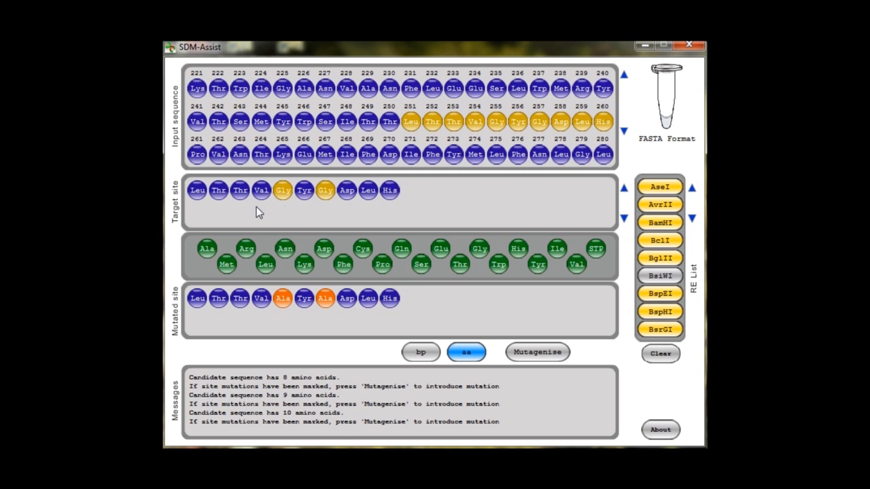
mouse_move(396, 207)
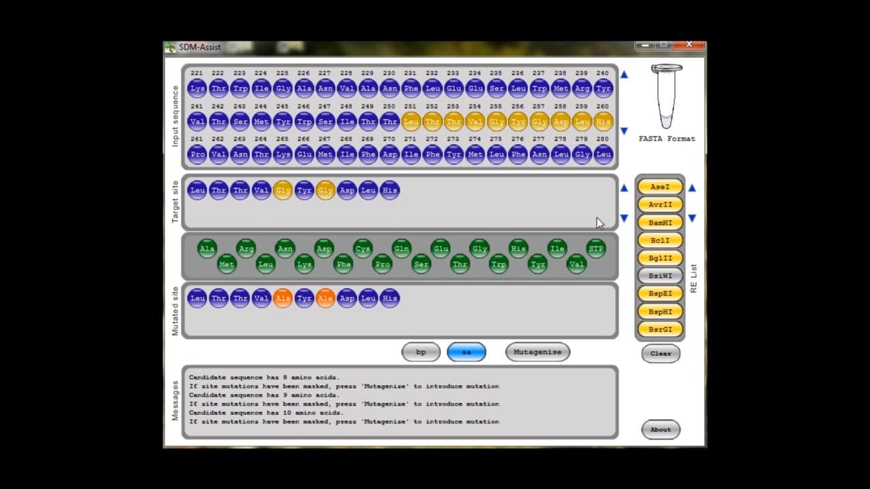
mouse_move(550, 360)
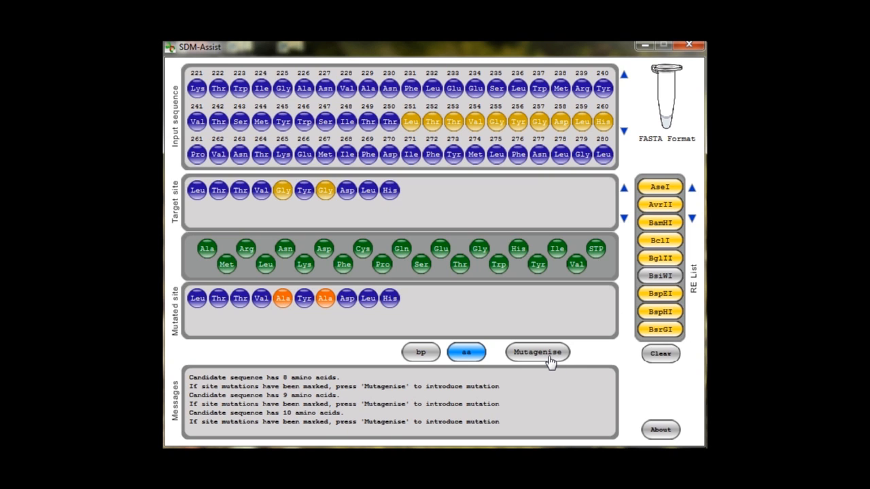
mouse_move(606, 385)
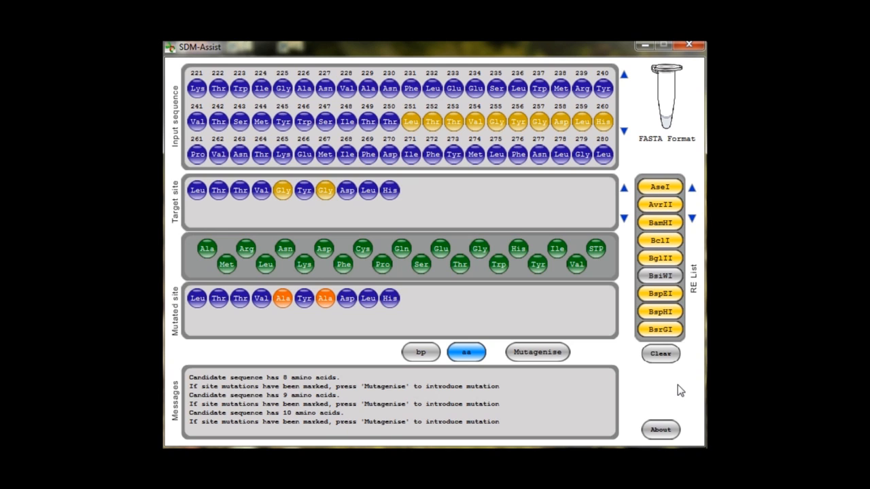
mouse_move(676, 244)
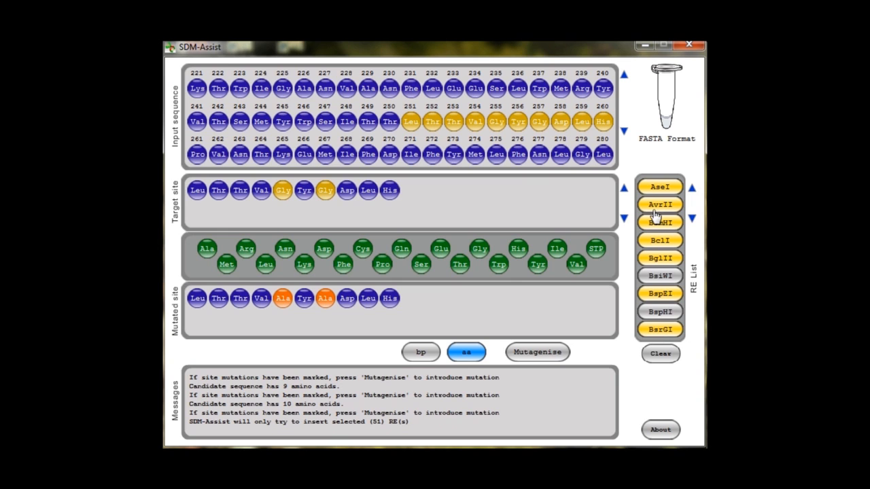
Clear the RE List, briefly pick ClaI, EcoRI, EcoRV and HindIII, then choose RE All
left_click(694, 223)
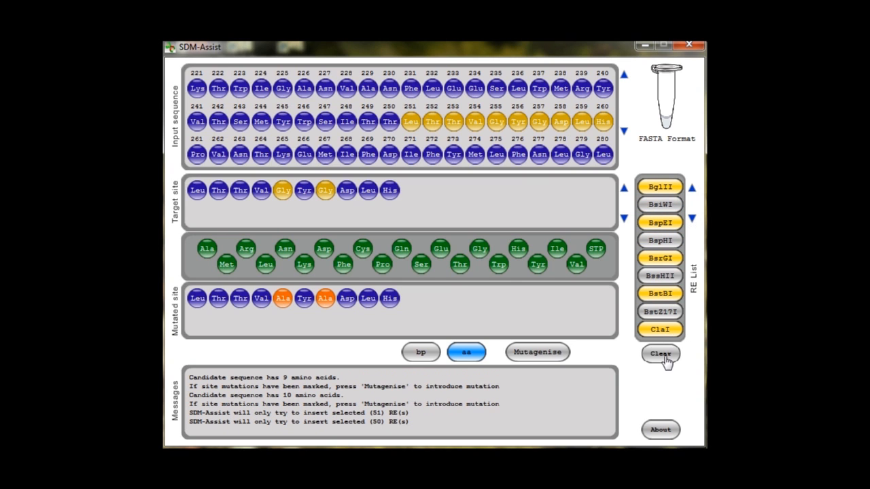
left_click(659, 353)
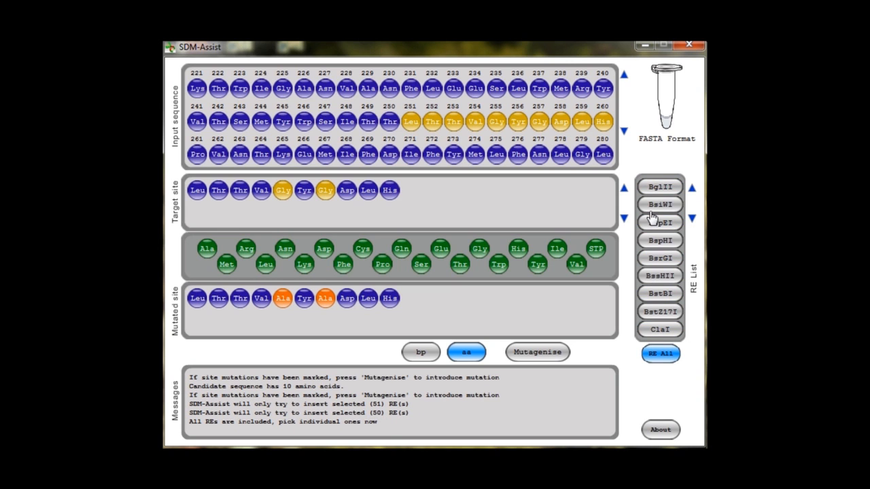
left_click(659, 204)
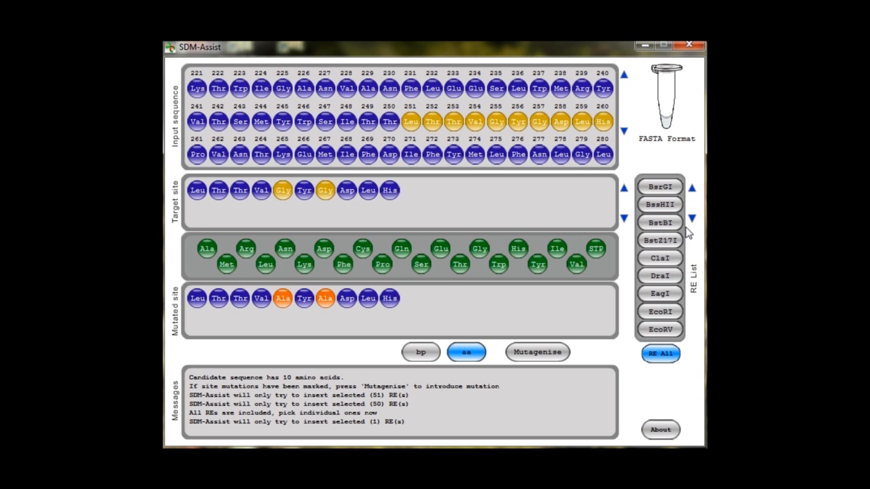
left_click(660, 258)
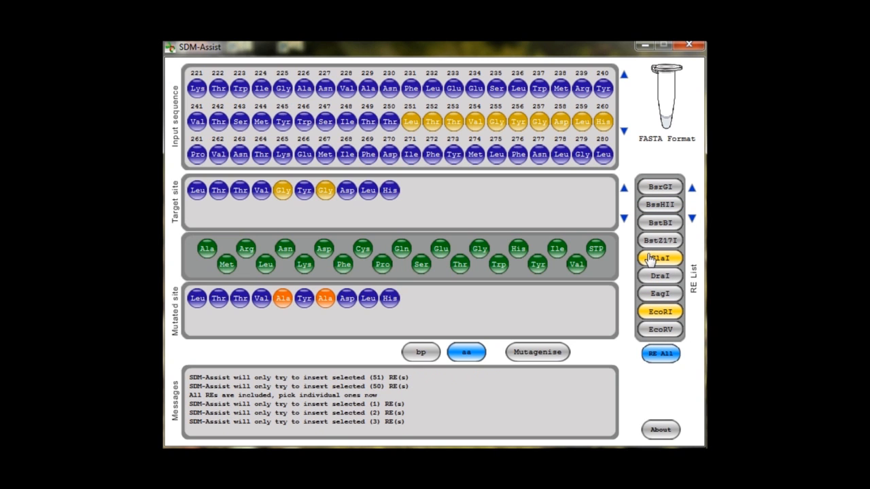
left_click(660, 353)
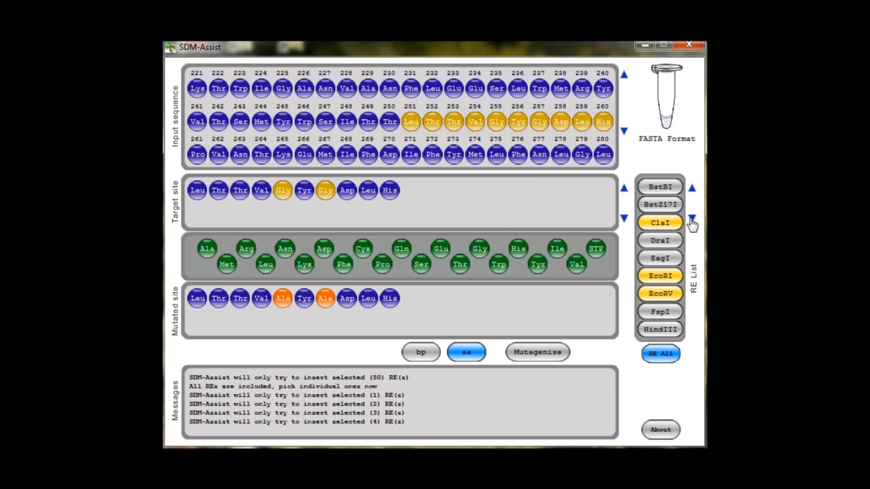
left_click(659, 329)
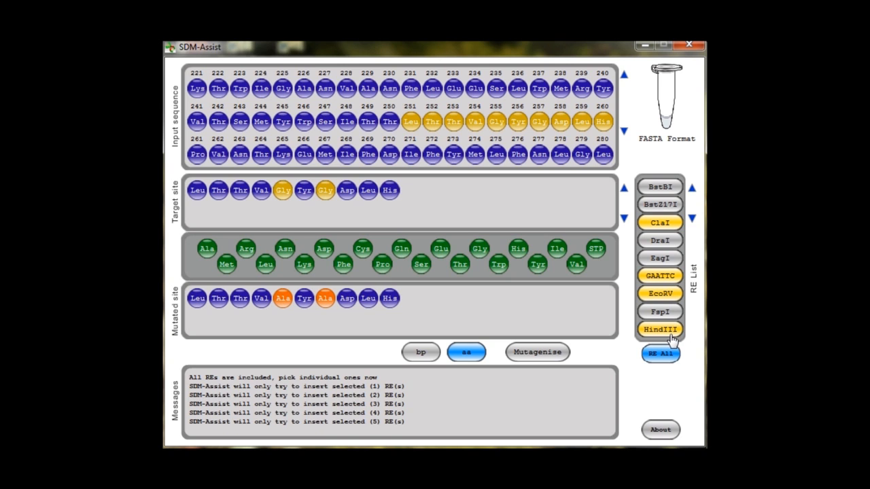
mouse_move(556, 360)
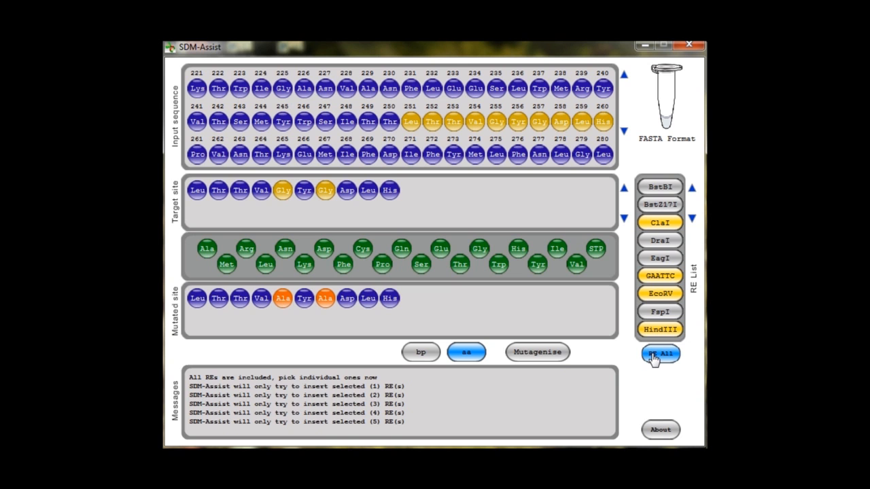
left_click(660, 353)
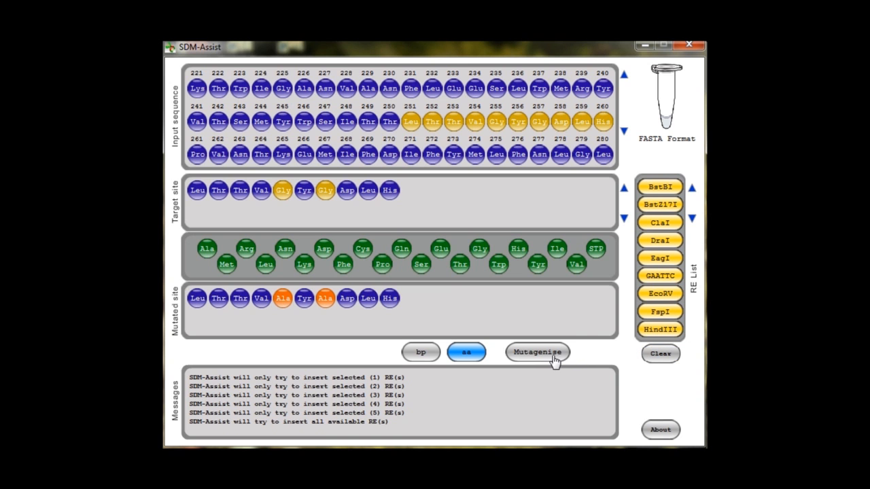
left_click(538, 352)
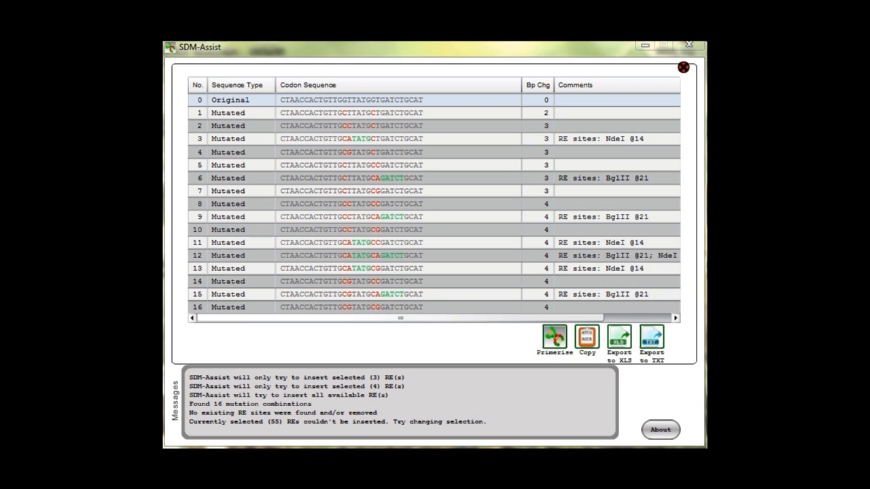
left_click(228, 138)
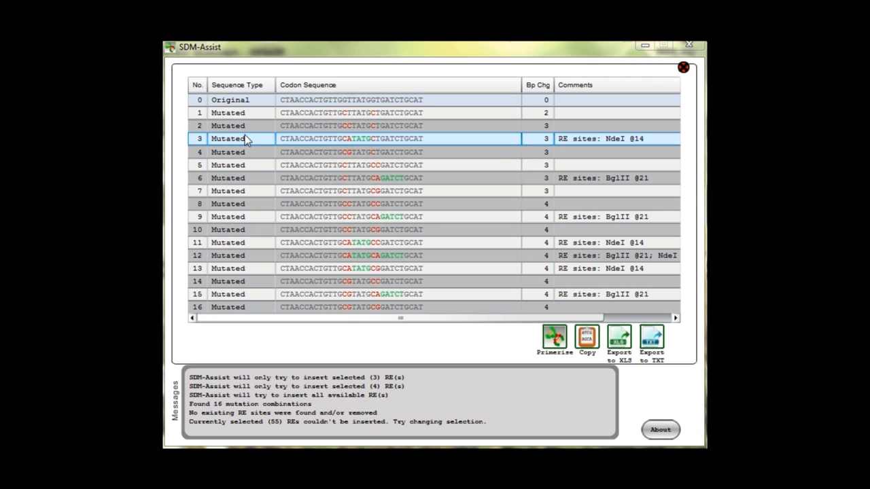
mouse_move(354, 147)
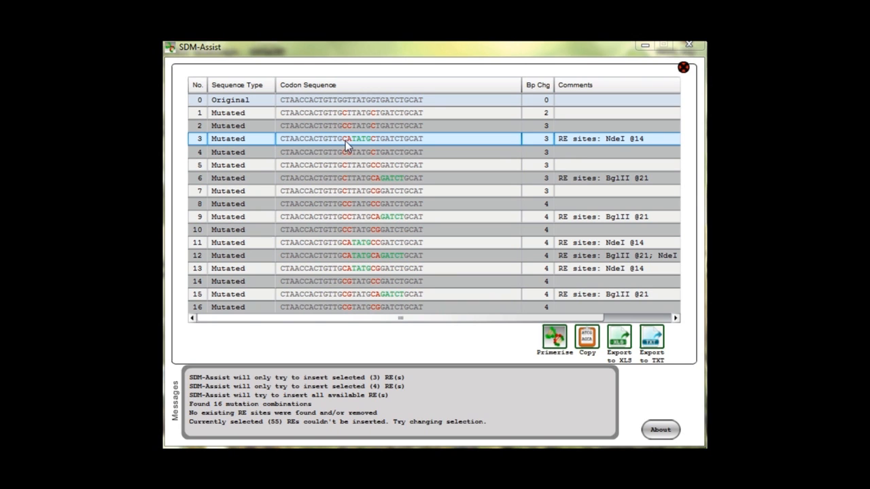
mouse_move(272, 149)
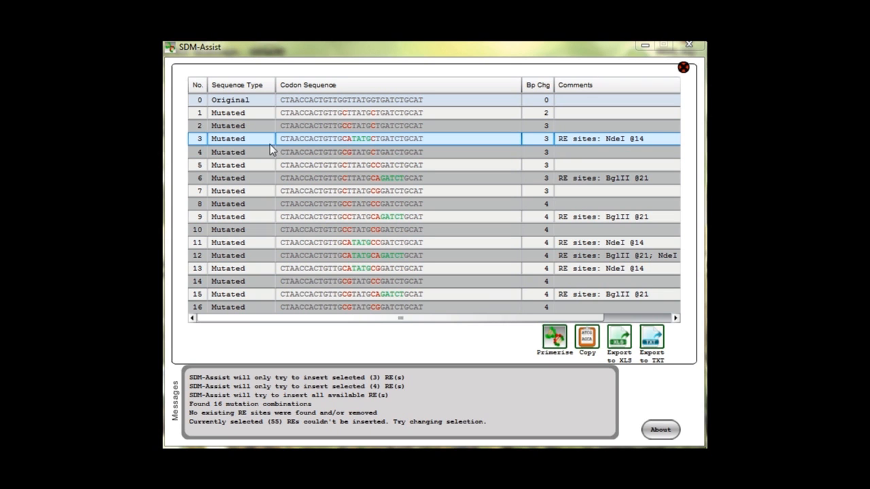
left_click(199, 139)
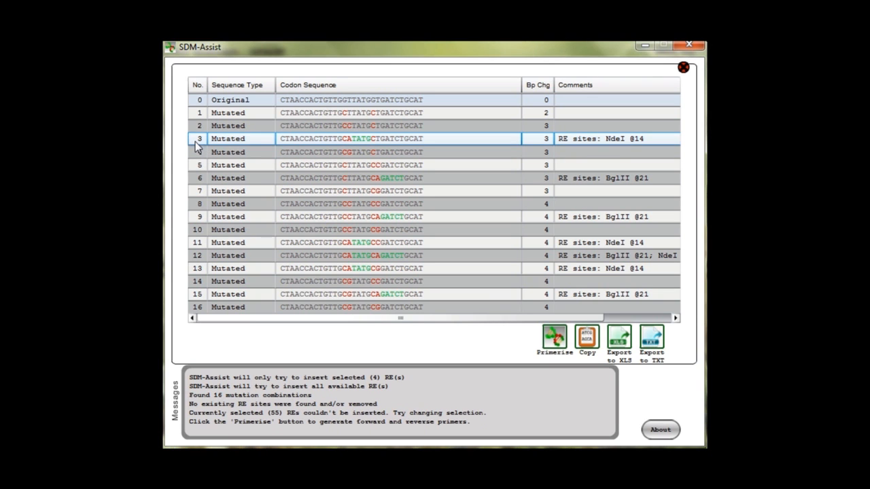
left_click(313, 268)
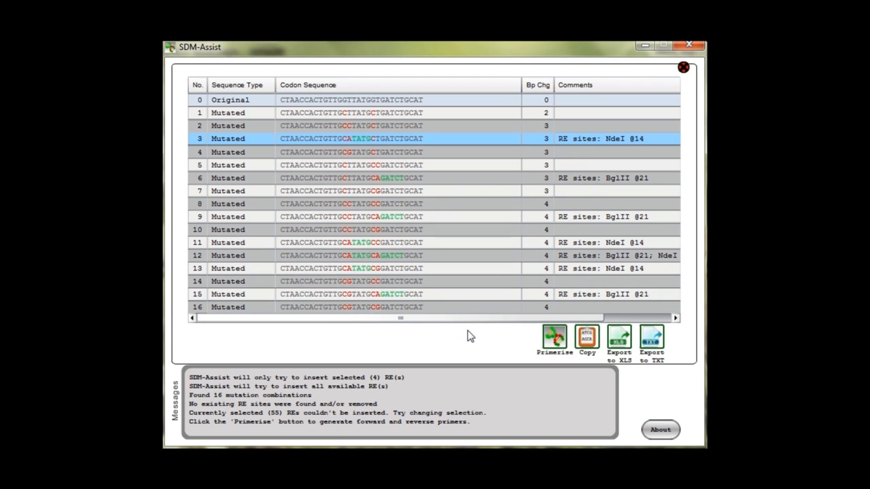
mouse_move(554, 333)
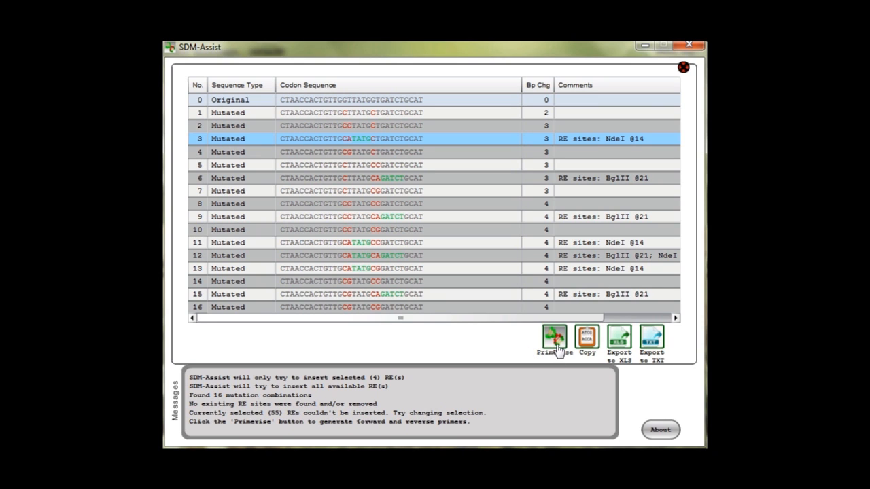
Primerise combination 3 into 21 forward and 21 reverse primers, sorted by descending Score %
left_click(553, 338)
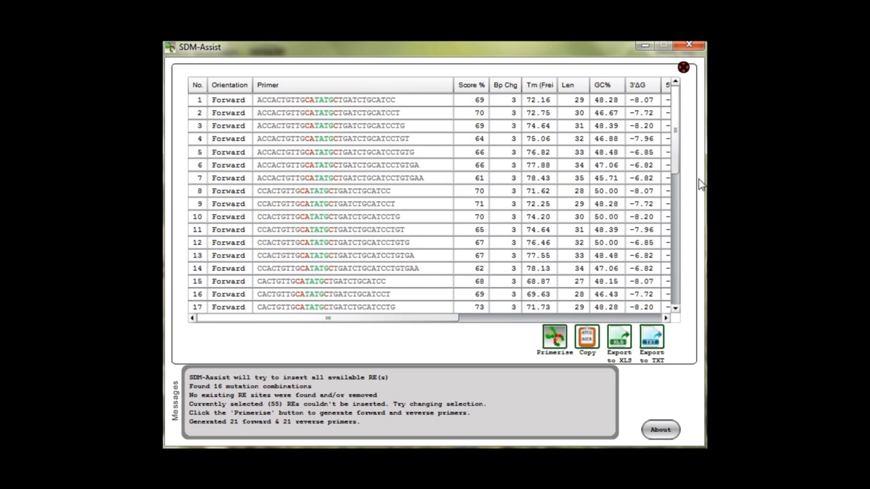
mouse_move(506, 99)
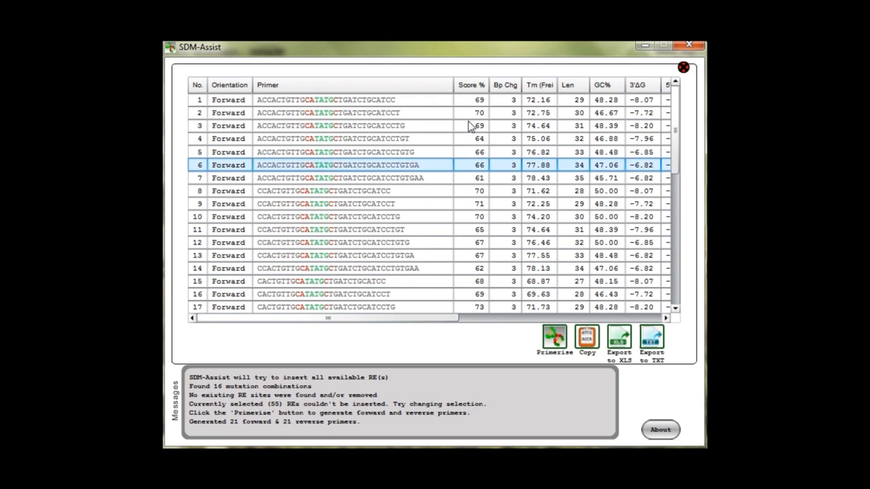
left_click(468, 85)
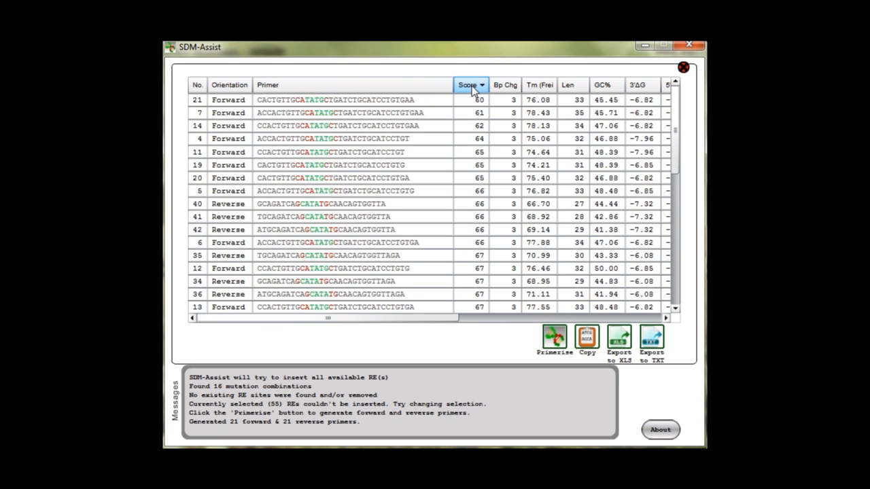
left_click(468, 85)
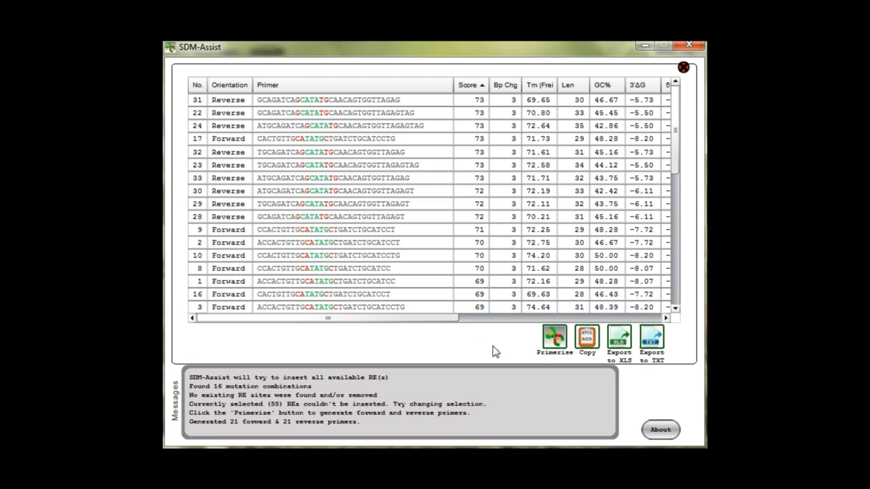
mouse_move(618, 351)
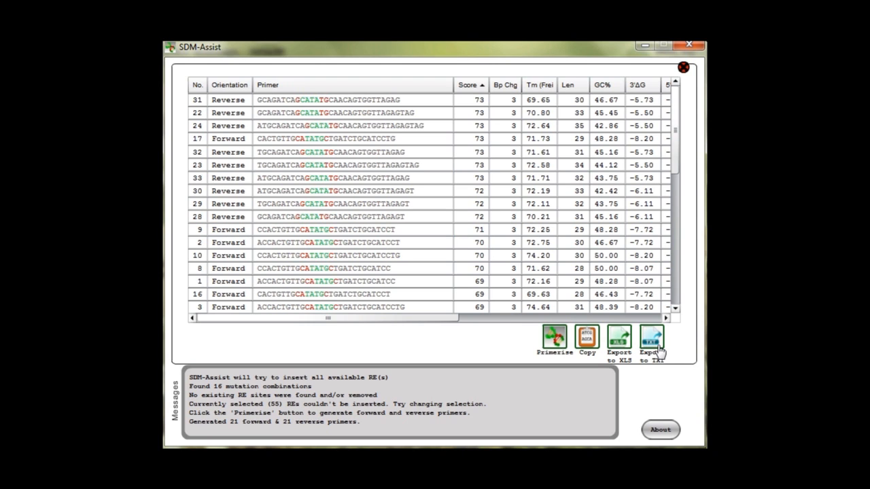
mouse_move(626, 350)
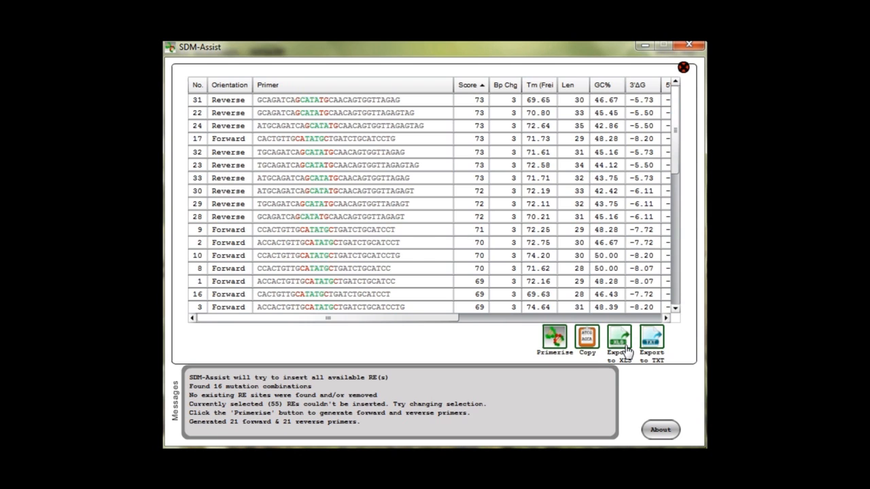
Export the sorted primer table to XLS and accept Excel's file-format warning
left_click(618, 340)
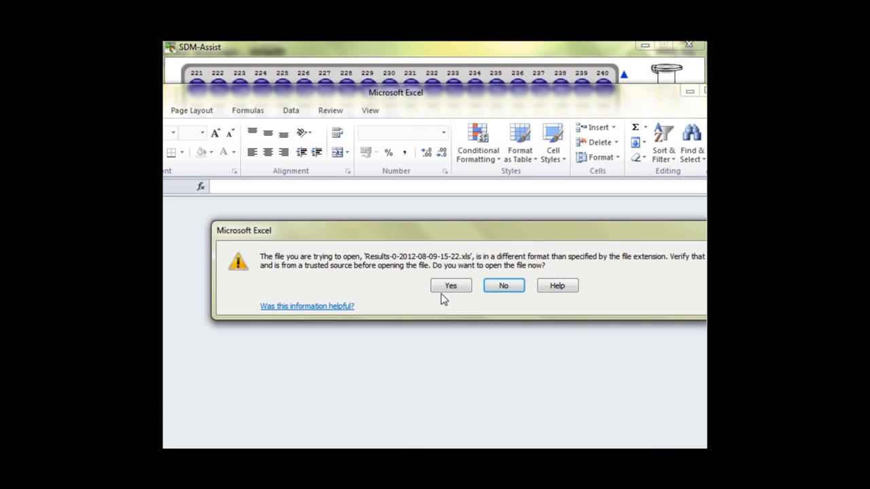
left_click(450, 285)
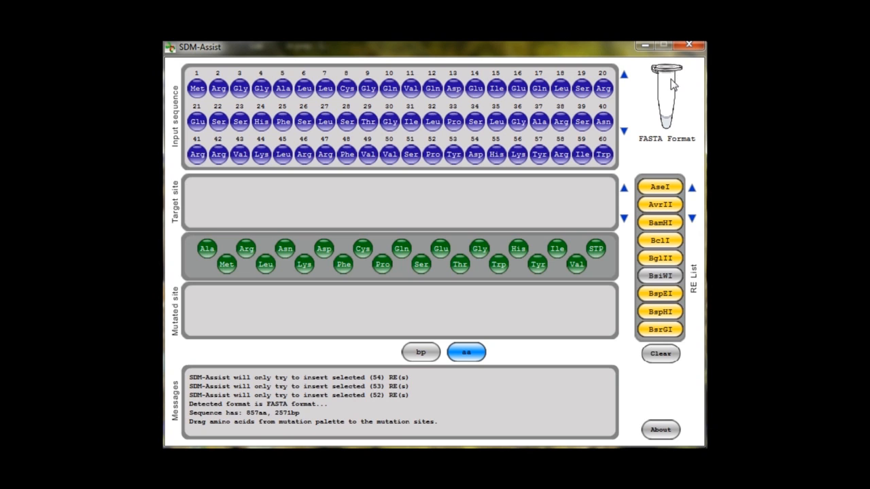
mouse_move(615, 109)
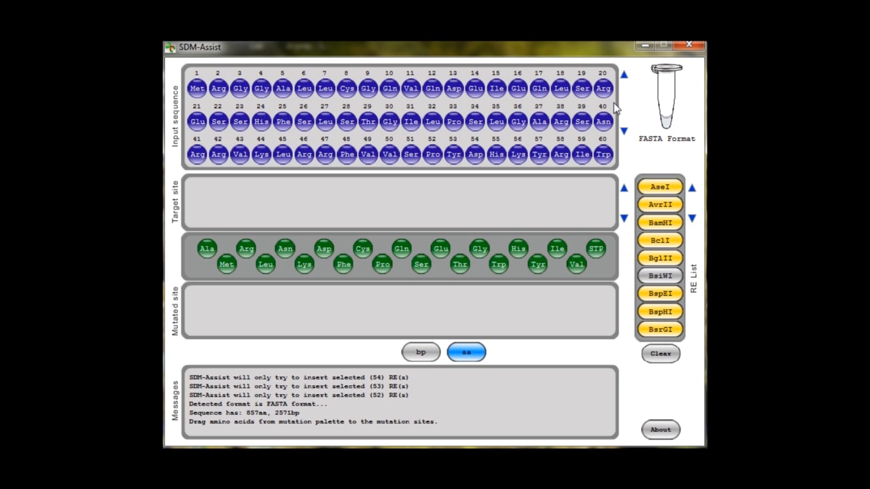
mouse_move(539, 105)
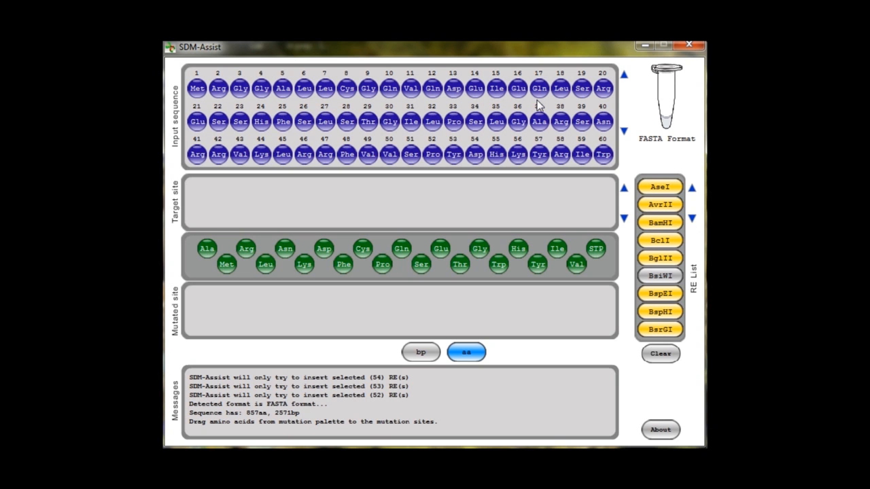